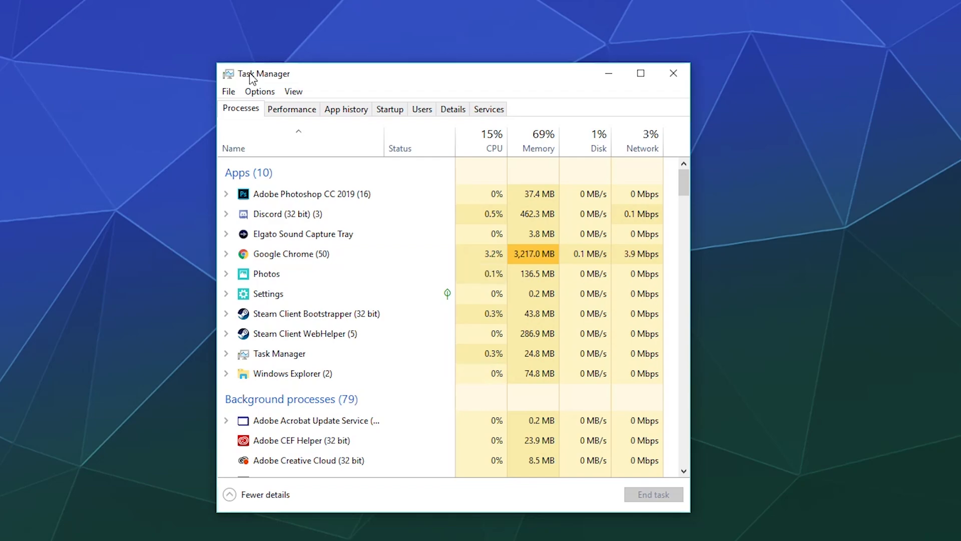
mouse_move(342, 80)
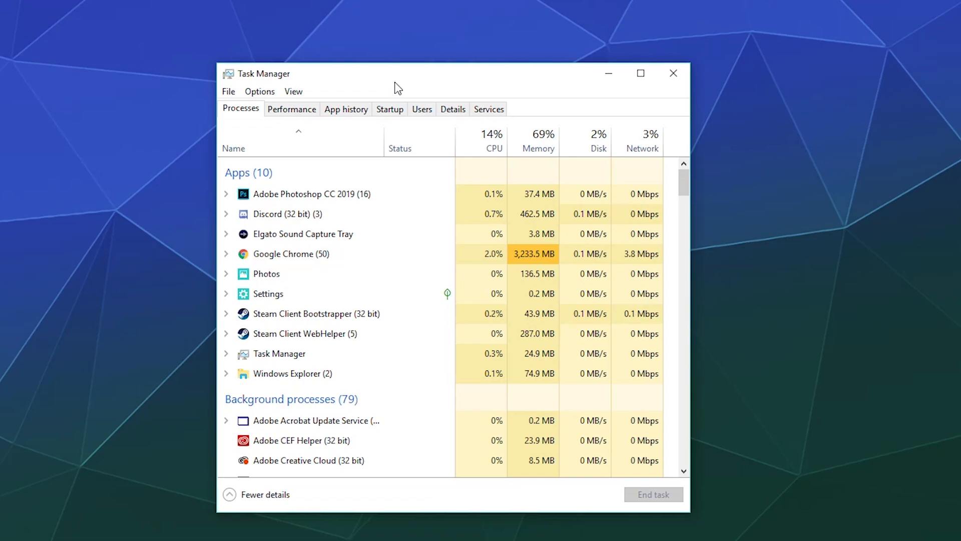
mouse_move(306, 125)
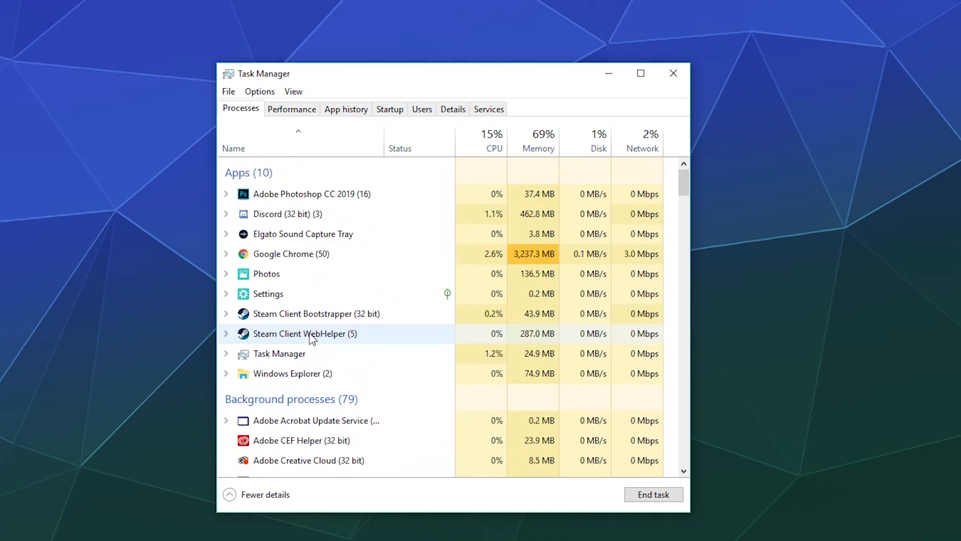
Step: Look through the App history, Performance and Startup tabs, then return to Processes
scroll("down", 3)
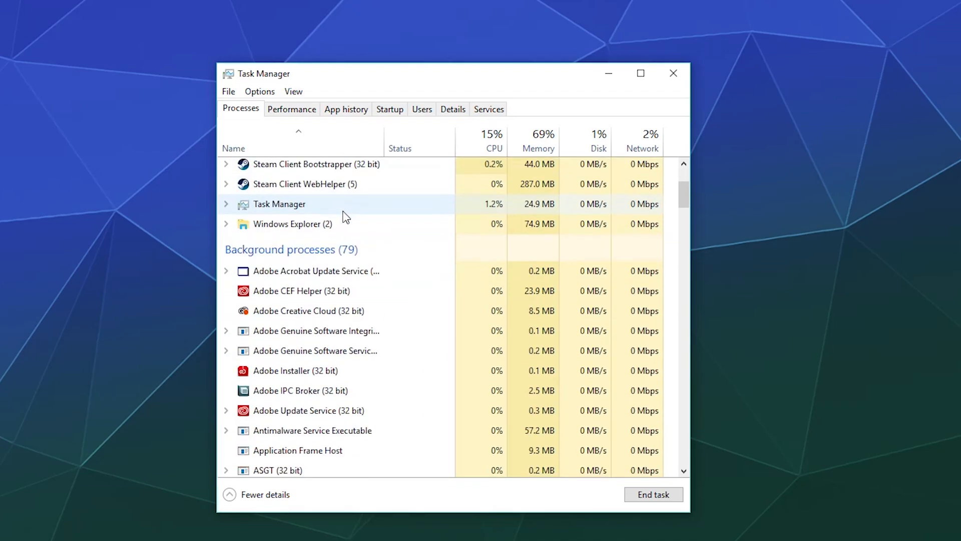
left_click(346, 108)
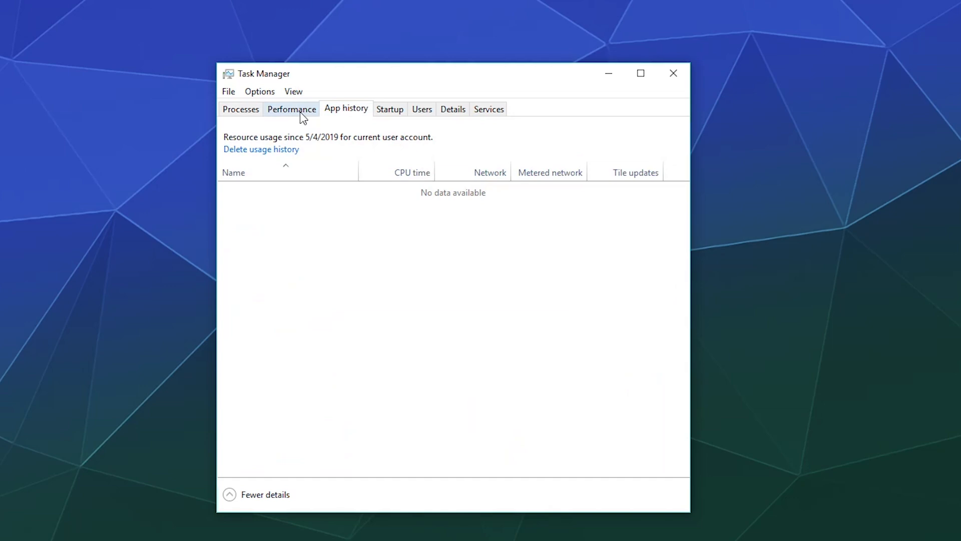
left_click(292, 109)
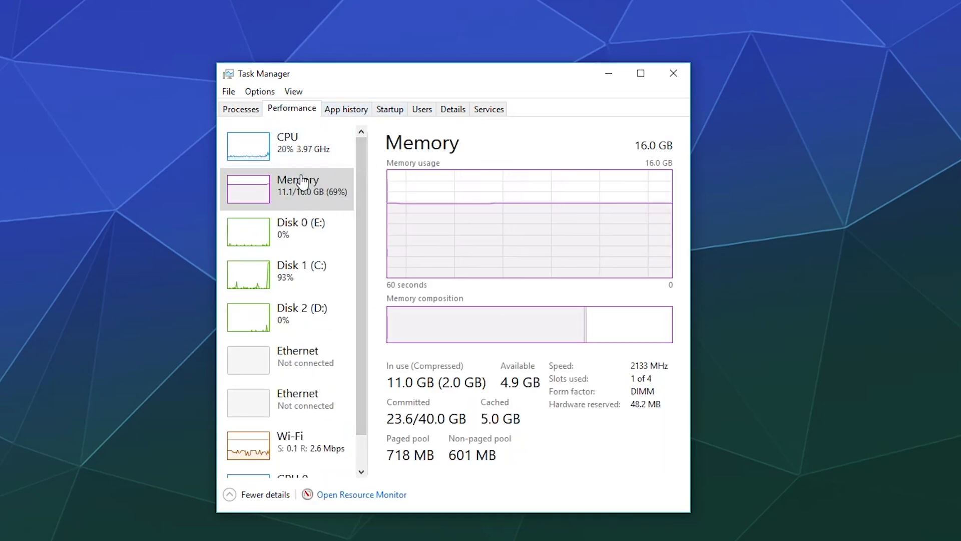
left_click(390, 109)
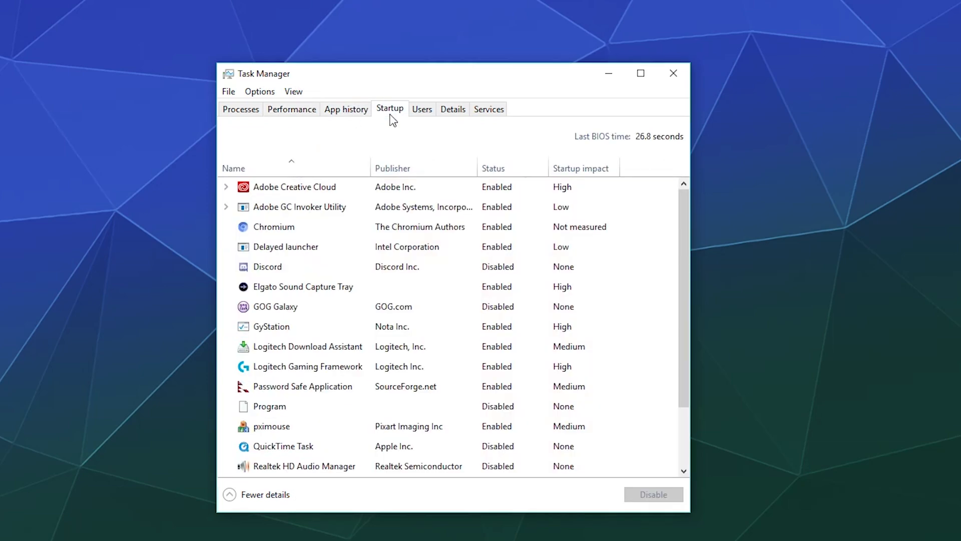
left_click(241, 109)
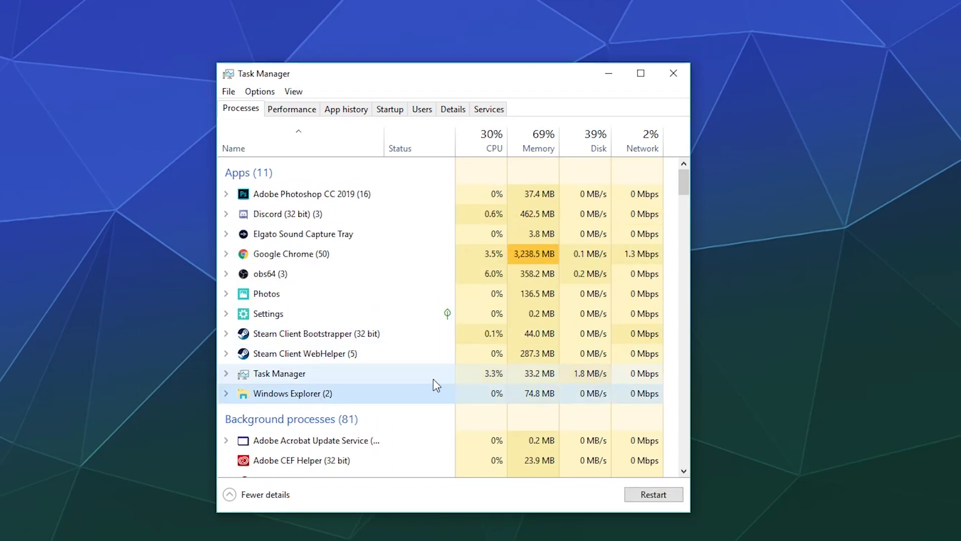
Step: Scroll through Background processes and select an OVR process to end
scroll("down", 3)
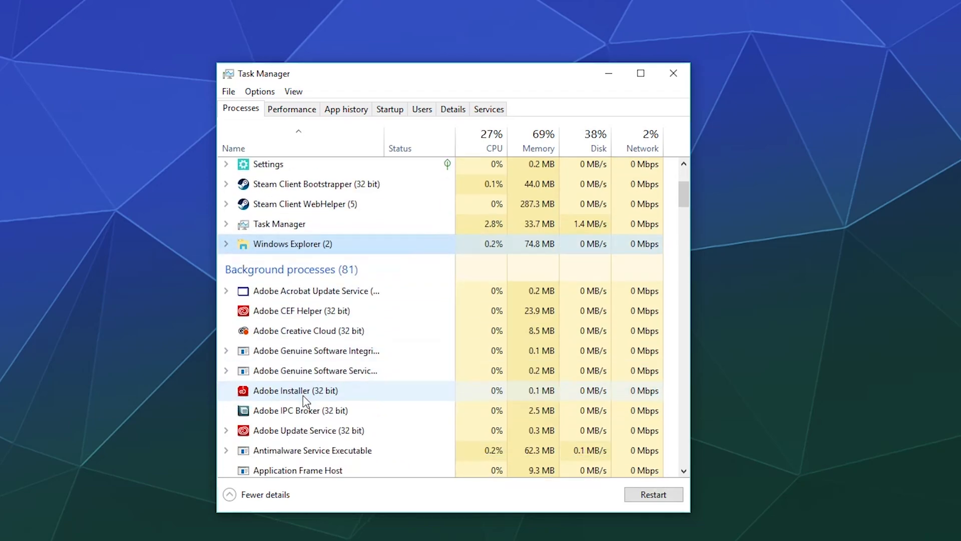
scroll("down", 3)
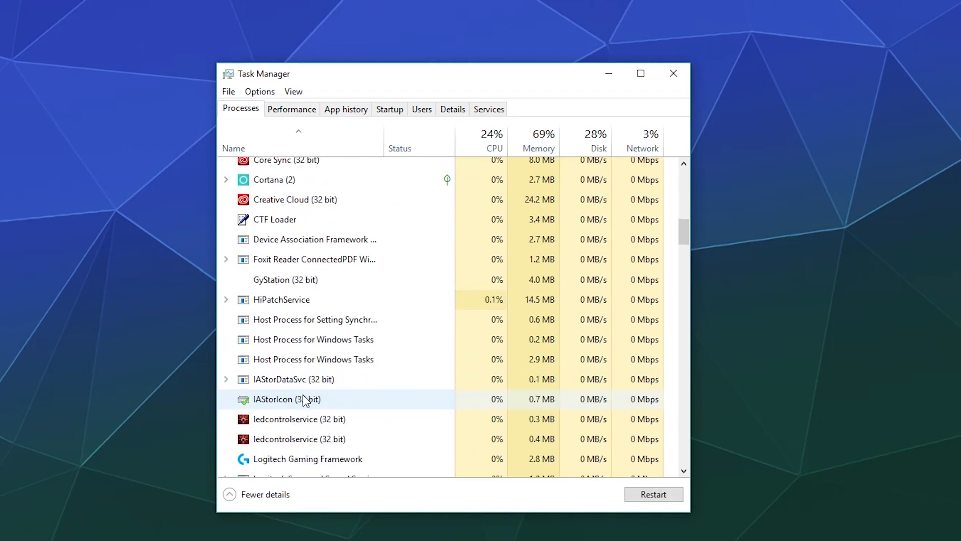
scroll("down", 3)
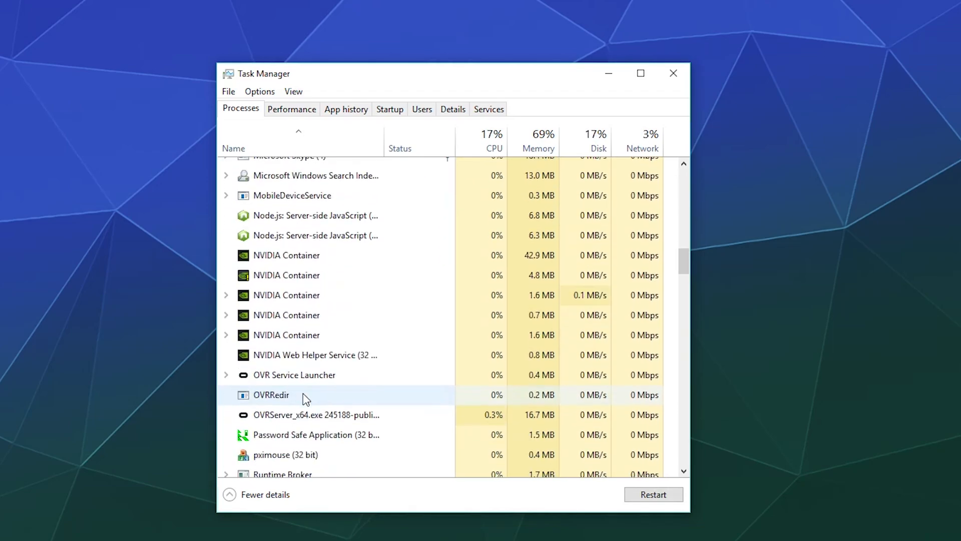
scroll("down", 3)
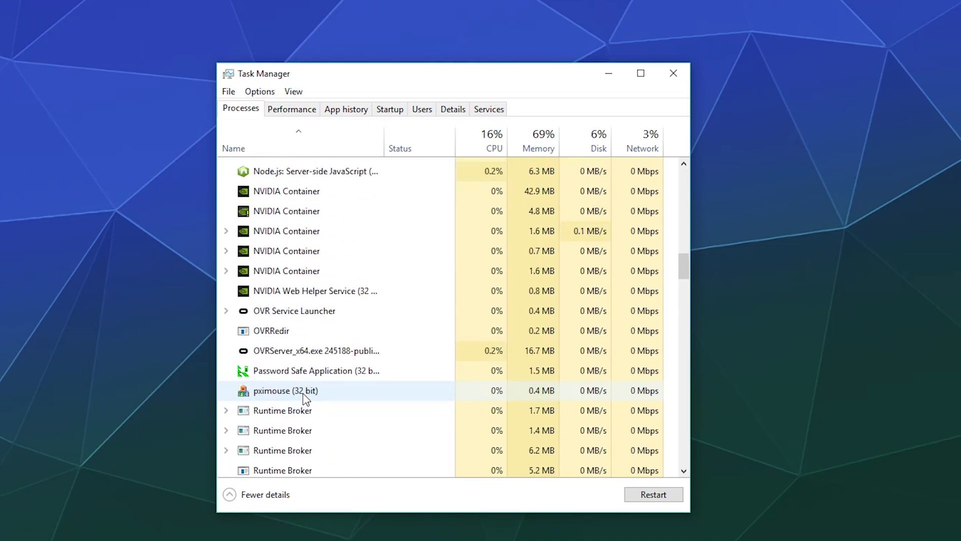
left_click(294, 311)
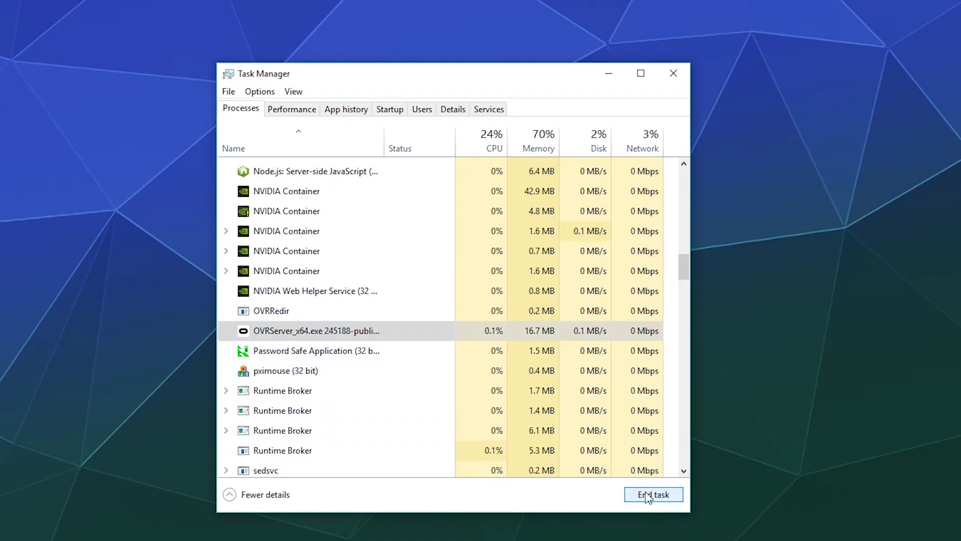
scroll("down", 3)
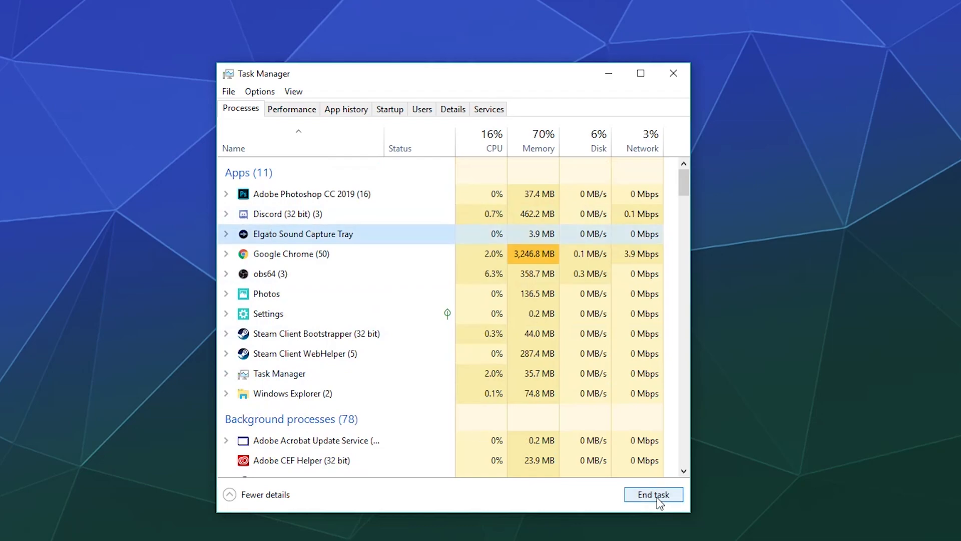
Step: End Elgato Sound Capture Tray, then select Discord and Photos among the remaining apps
left_click(653, 494)
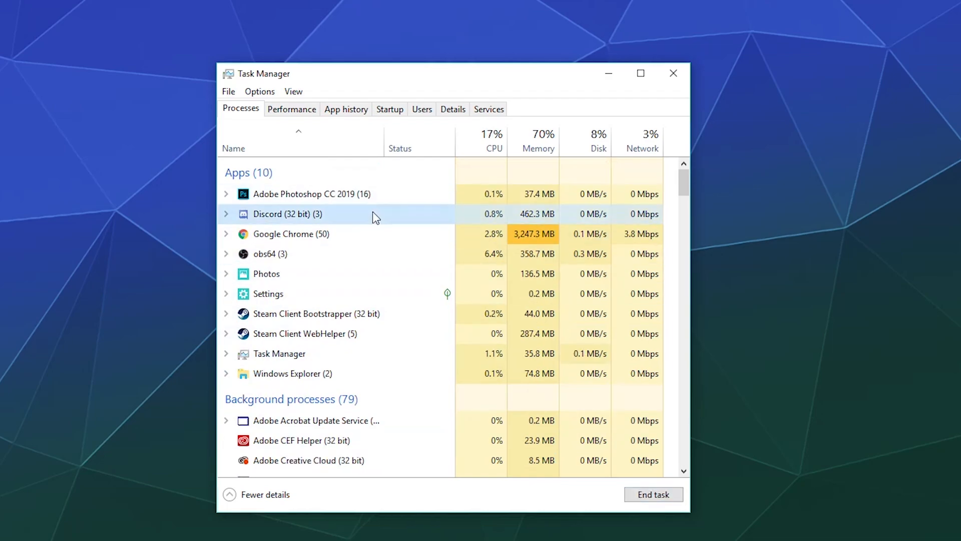
left_click(291, 234)
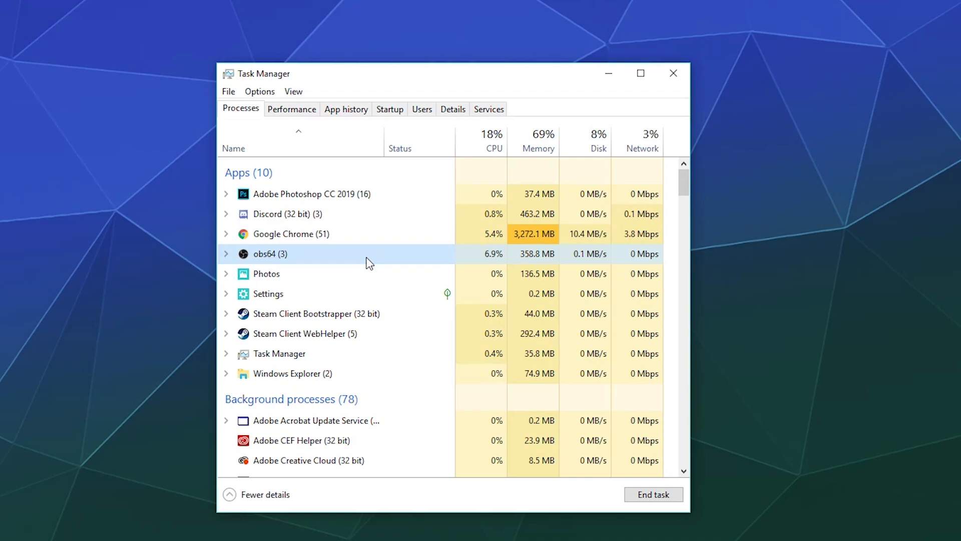
mouse_move(365, 322)
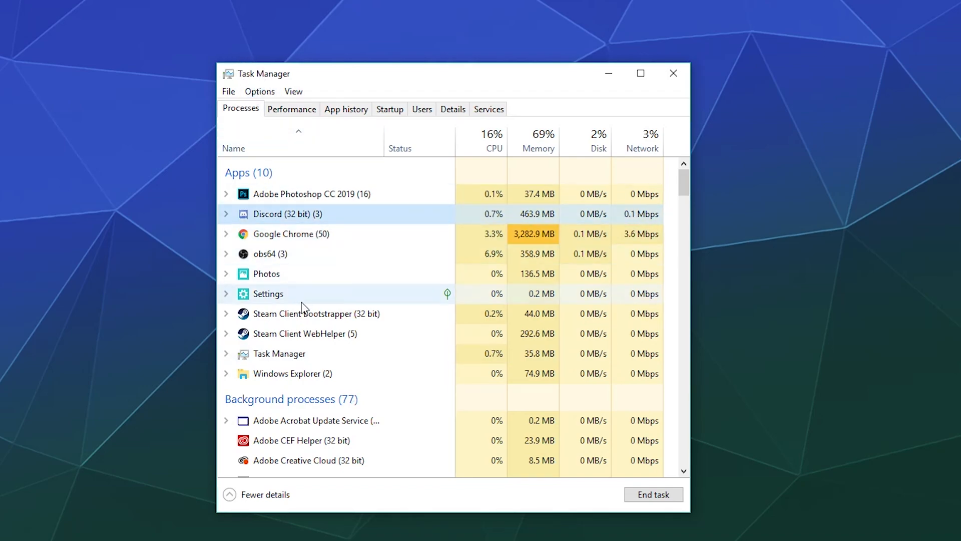
left_click(266, 273)
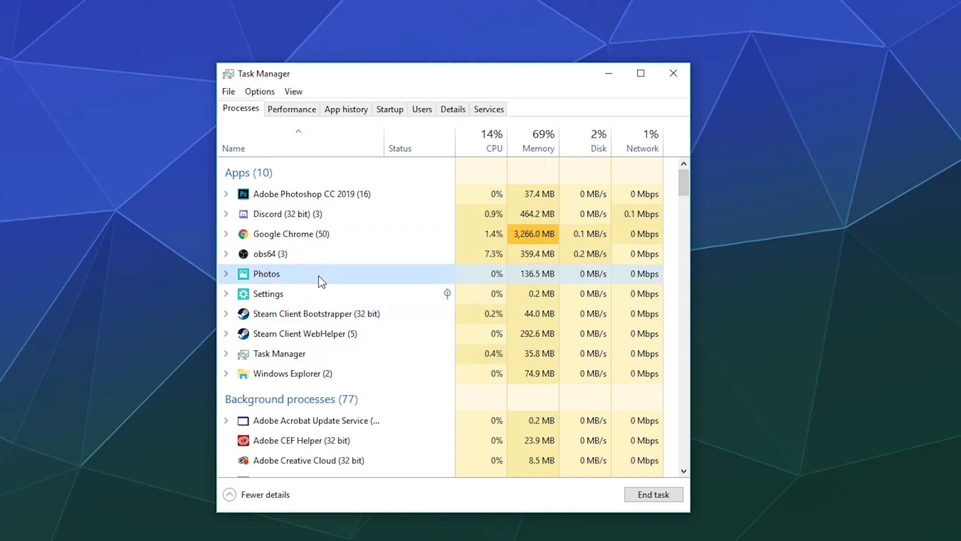
scroll("down", 3)
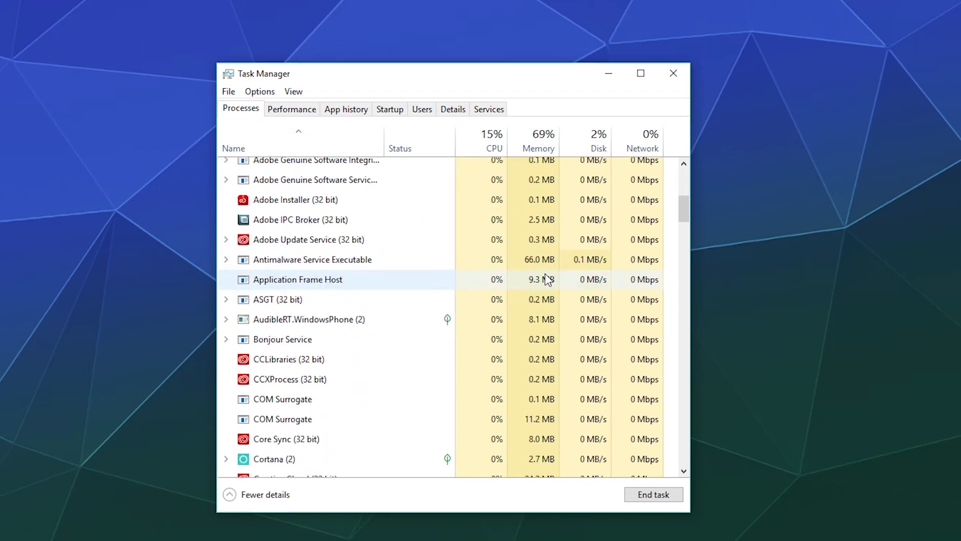